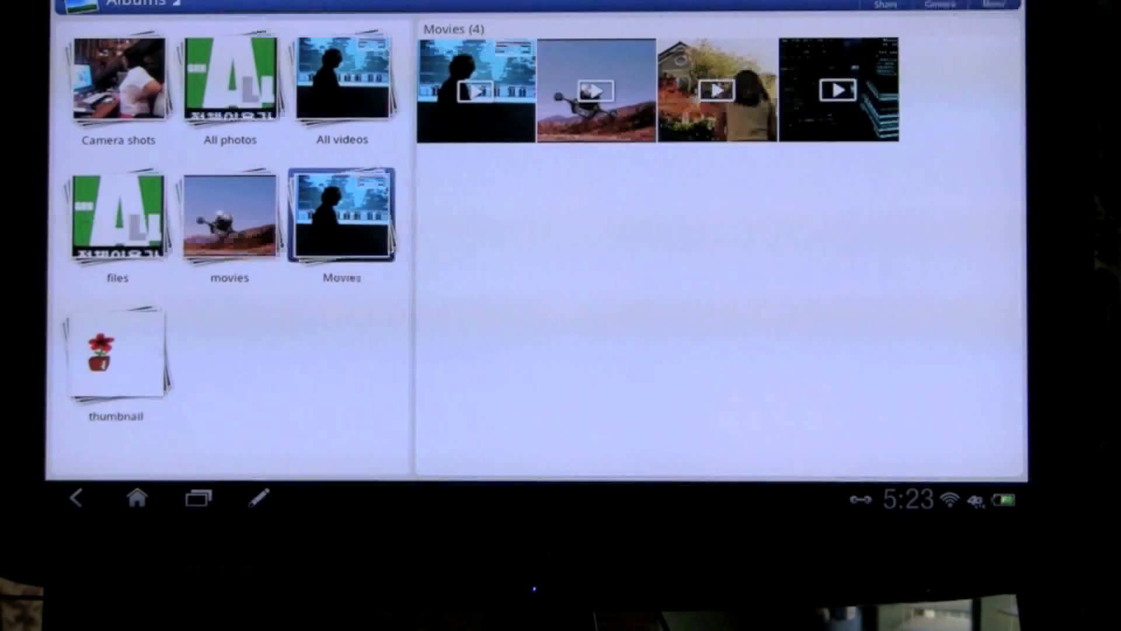
Start the grocery store video from the Movies album playing fullscreen on the tablet.
left_click(475, 88)
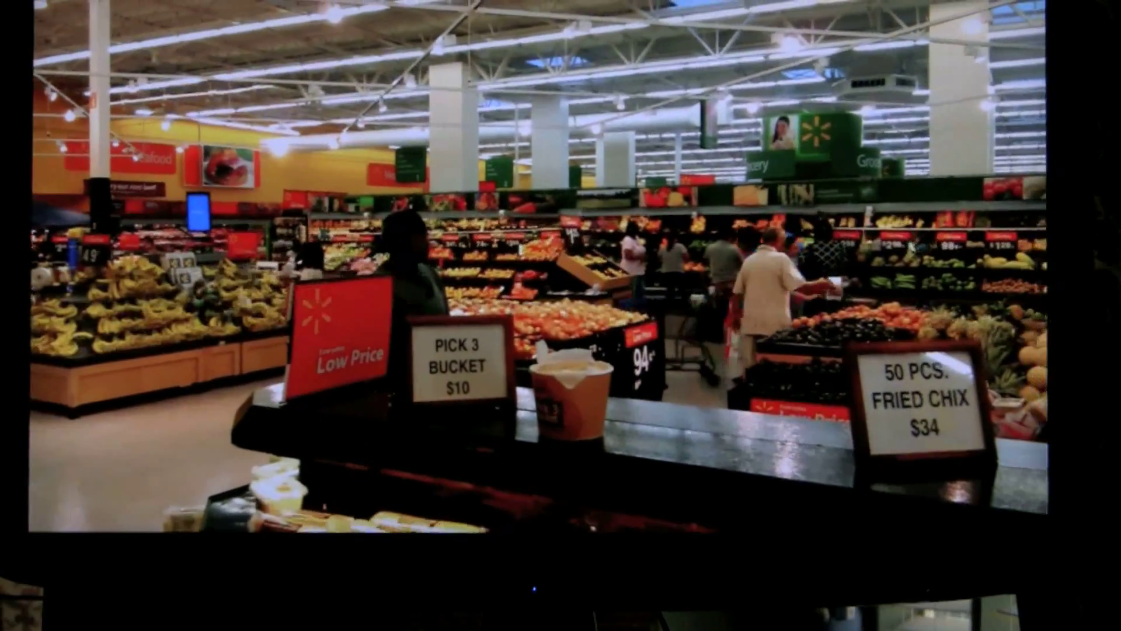